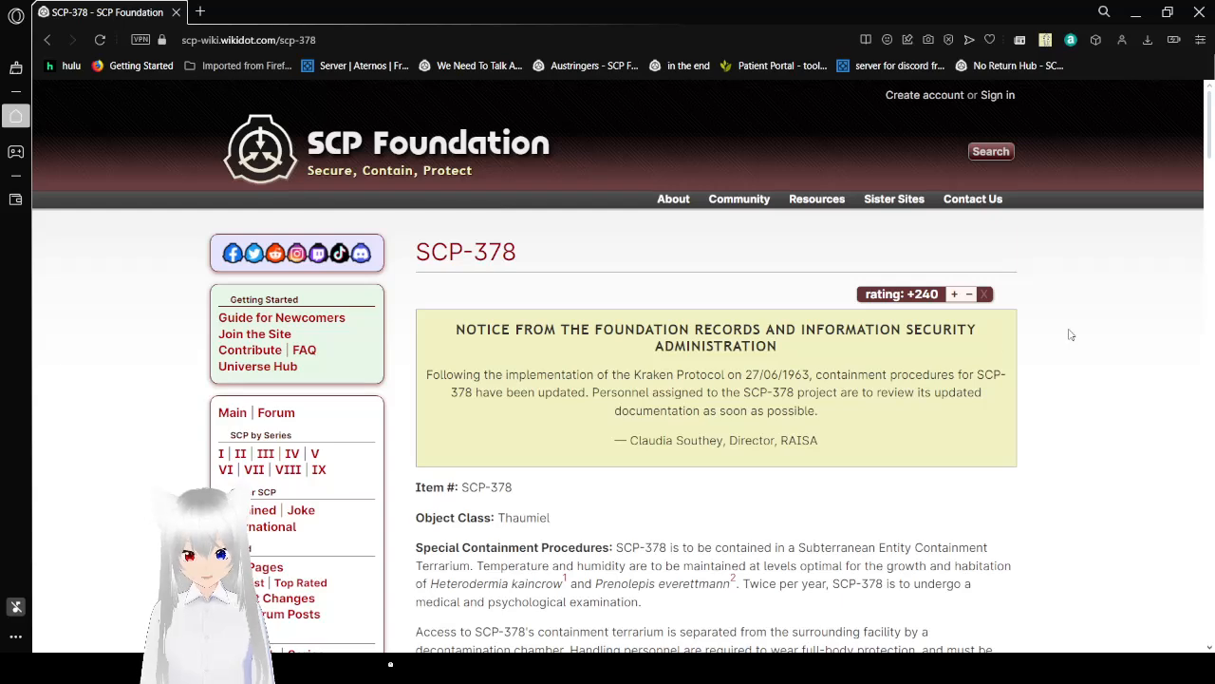
{"action": "scroll", "scroll_direction": "down", "scroll_amount": 3}
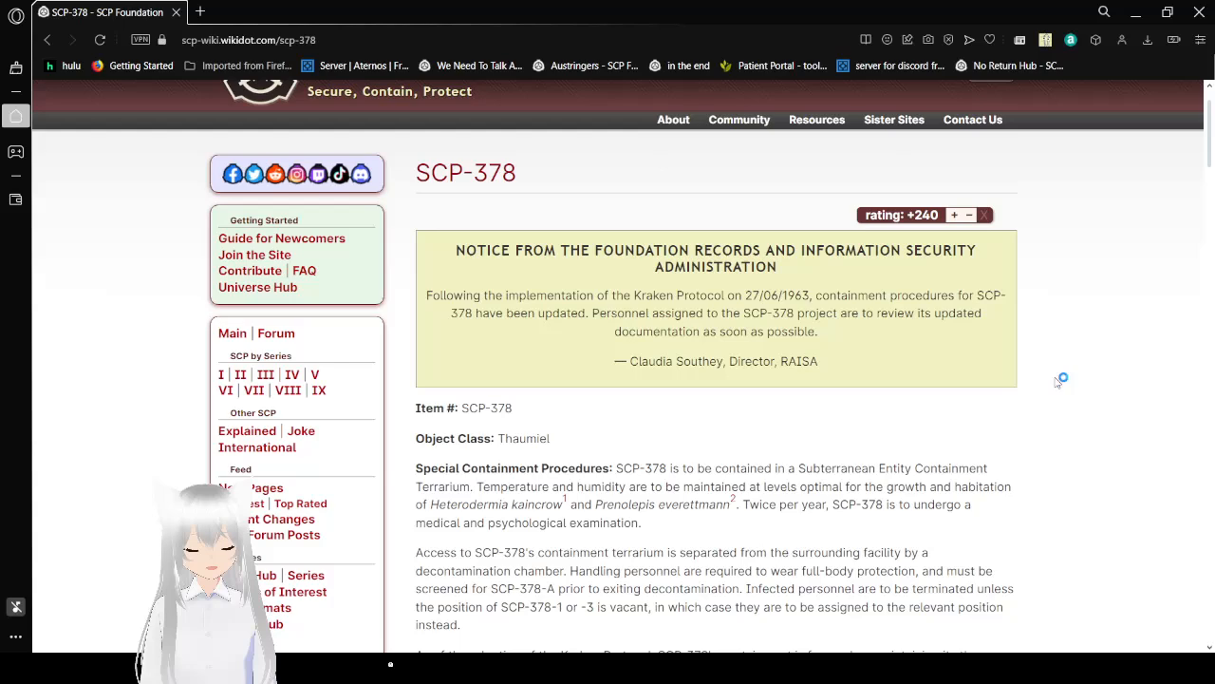
{"action": "scroll", "scroll_direction": "down", "scroll_amount": 3}
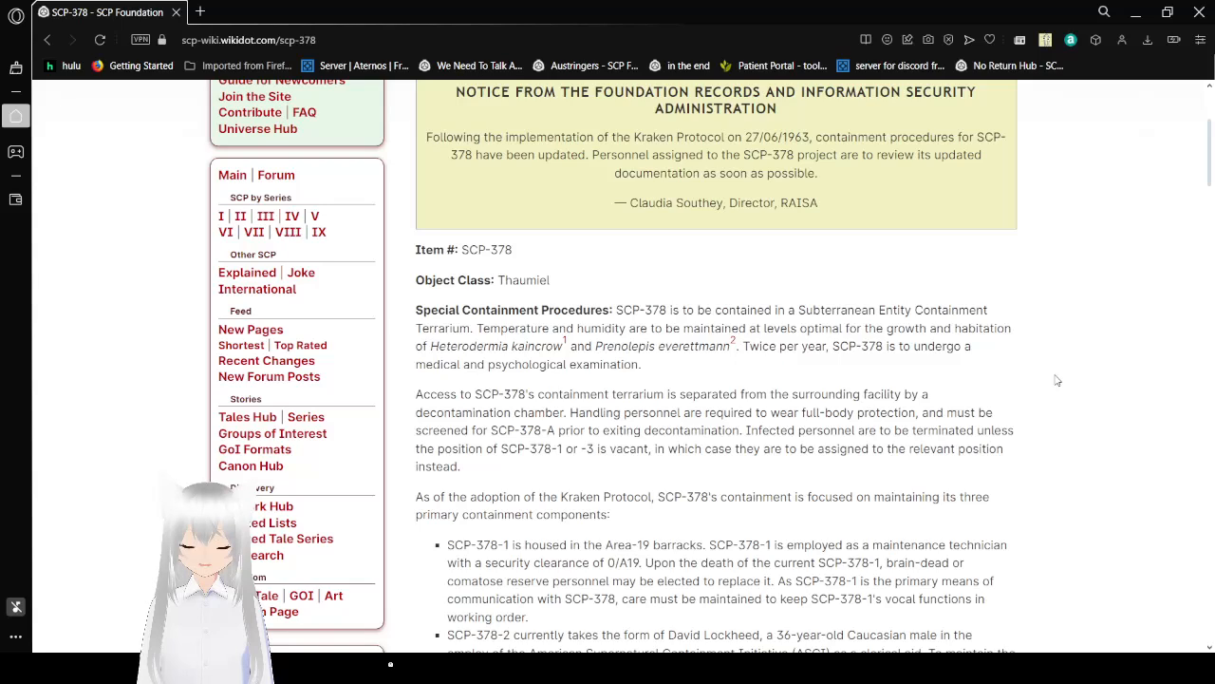
{"action": "scroll", "scroll_direction": "down", "scroll_amount": 3}
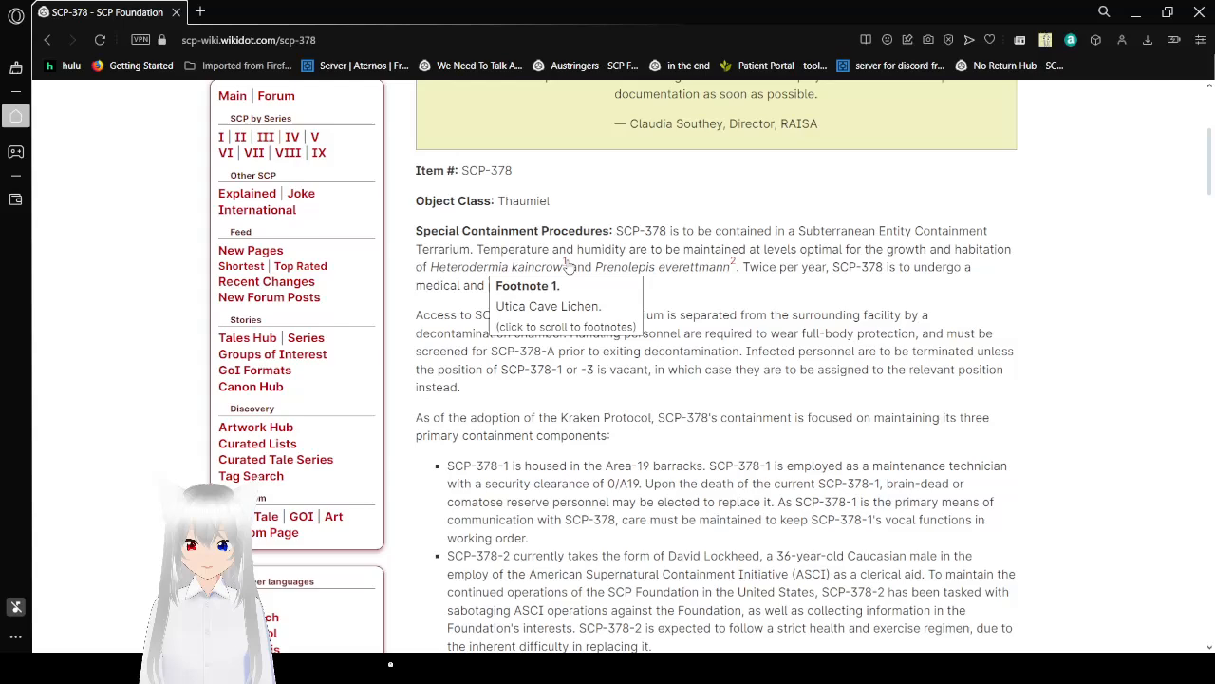
{"action": "scroll", "scroll_direction": "down", "scroll_amount": 3}
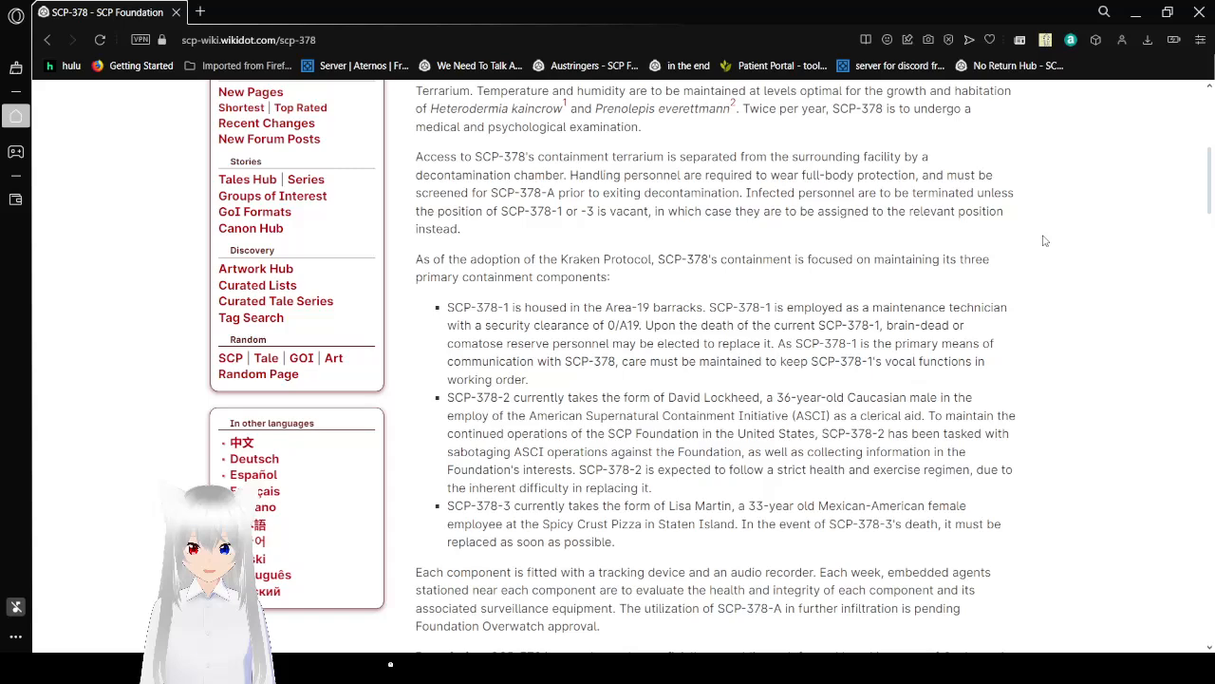
{"action": "scroll", "scroll_direction": "down", "scroll_amount": 3}
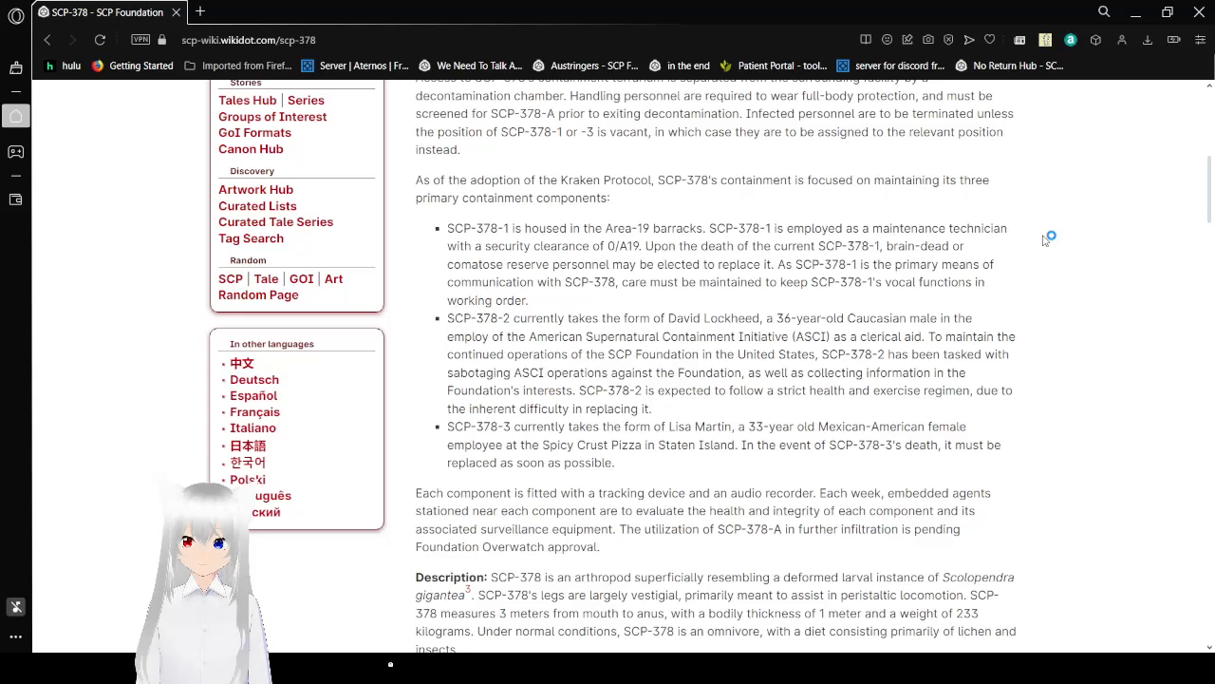
{"action": "scroll", "scroll_direction": "down", "scroll_amount": 3}
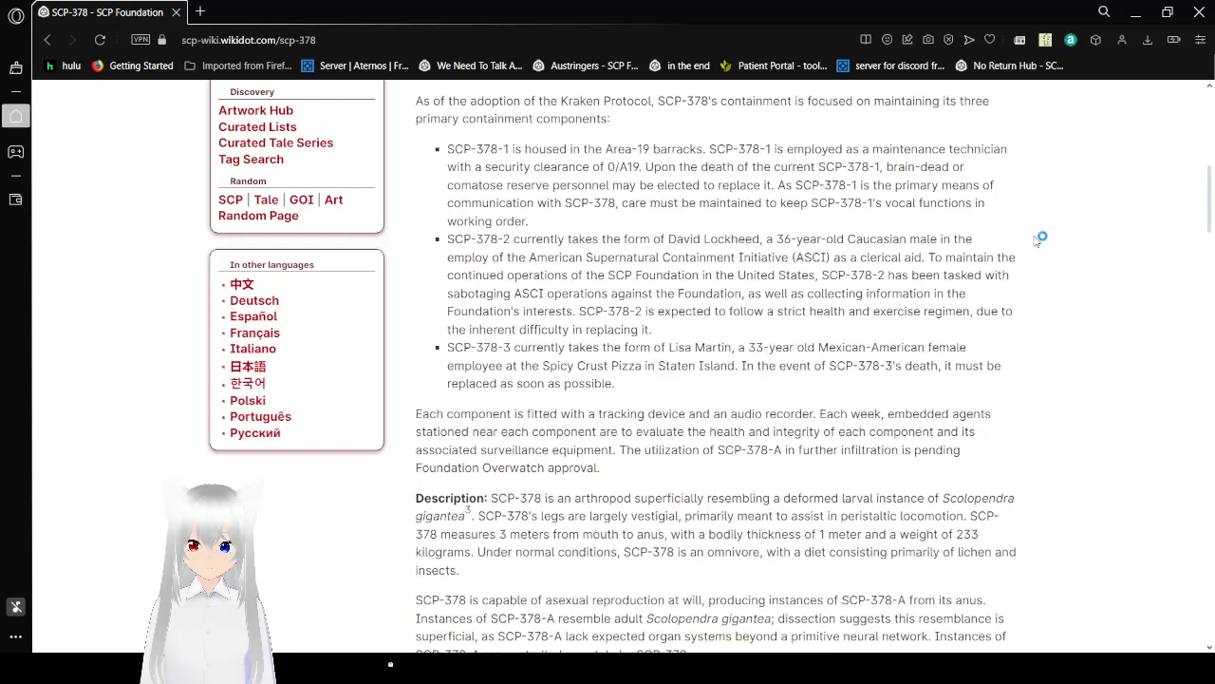
{"action": "scroll", "scroll_direction": "down", "scroll_amount": 3}
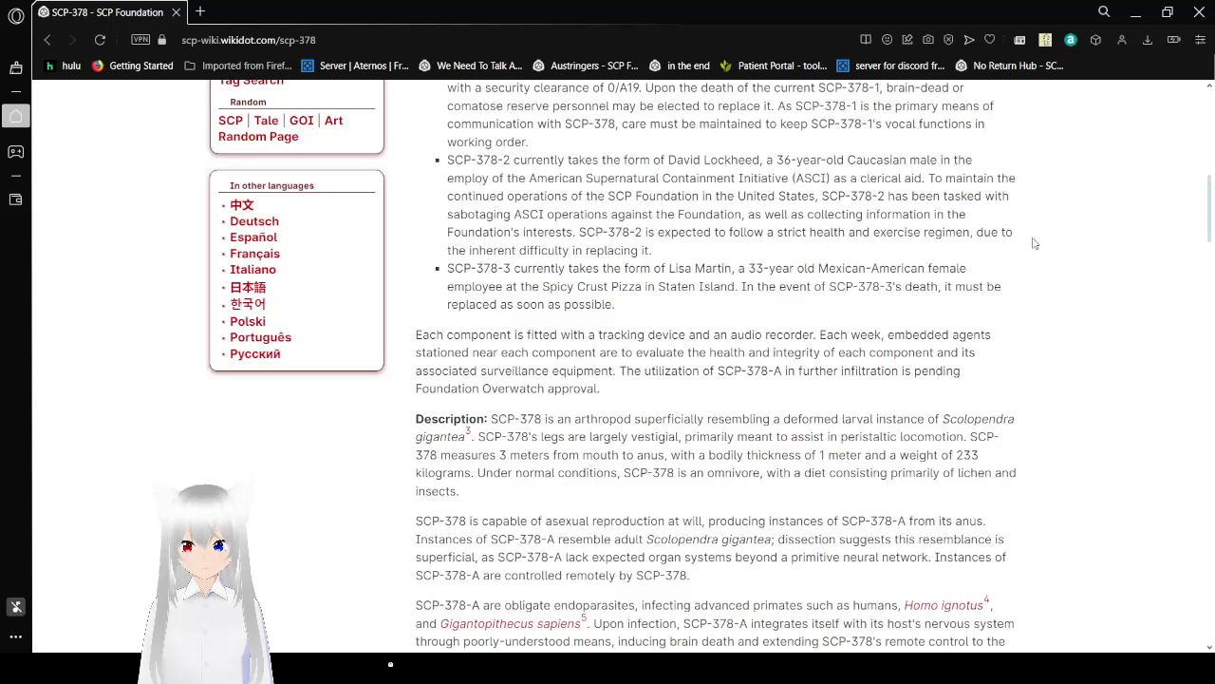
{"action": "scroll", "scroll_direction": "down", "scroll_amount": 3}
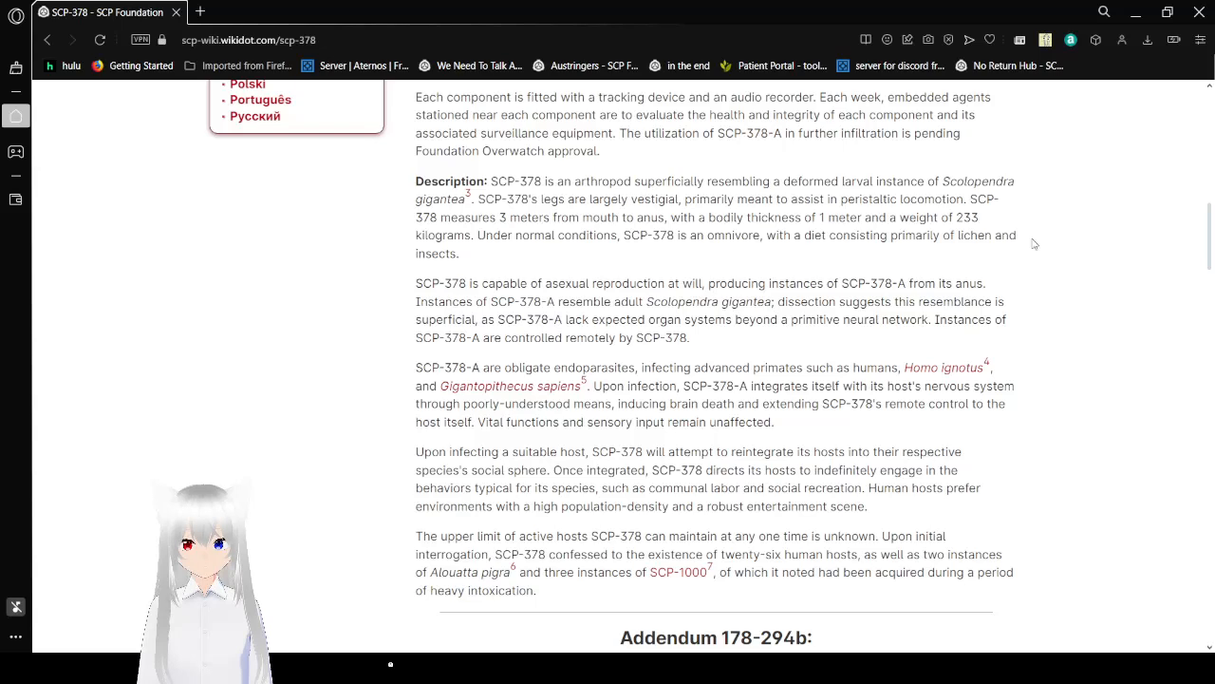
{"action": "scroll", "scroll_direction": "down", "scroll_amount": 3}
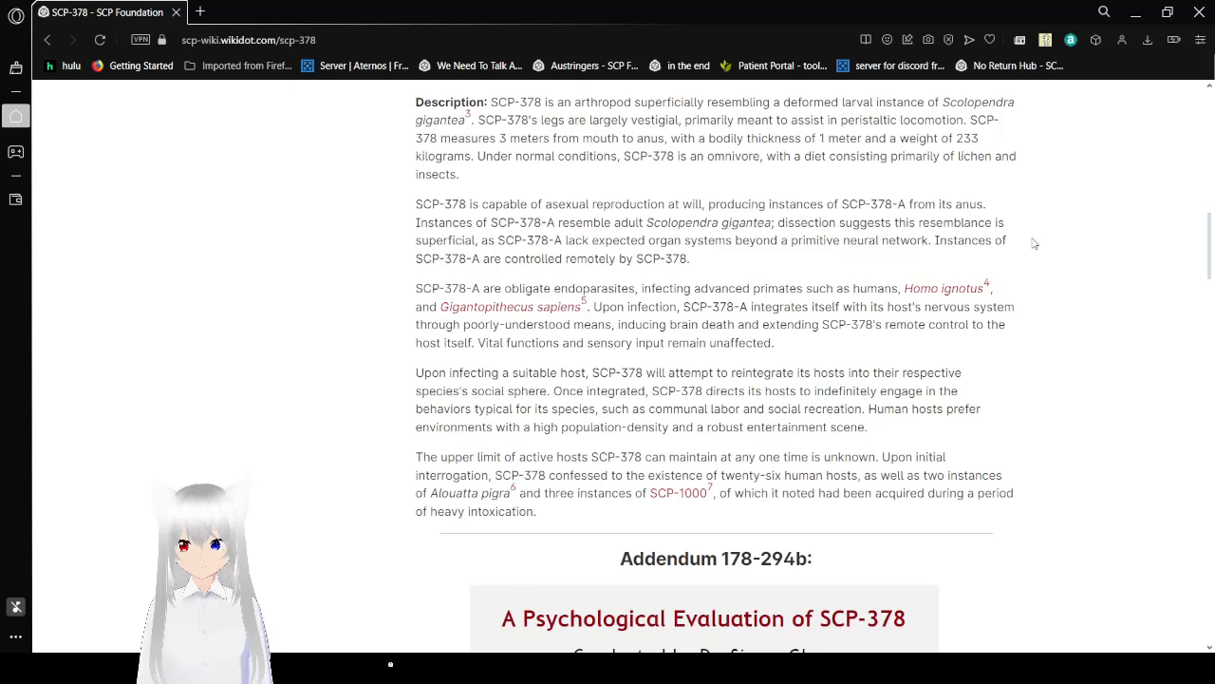
{"action": "scroll", "scroll_direction": "down", "scroll_amount": 3}
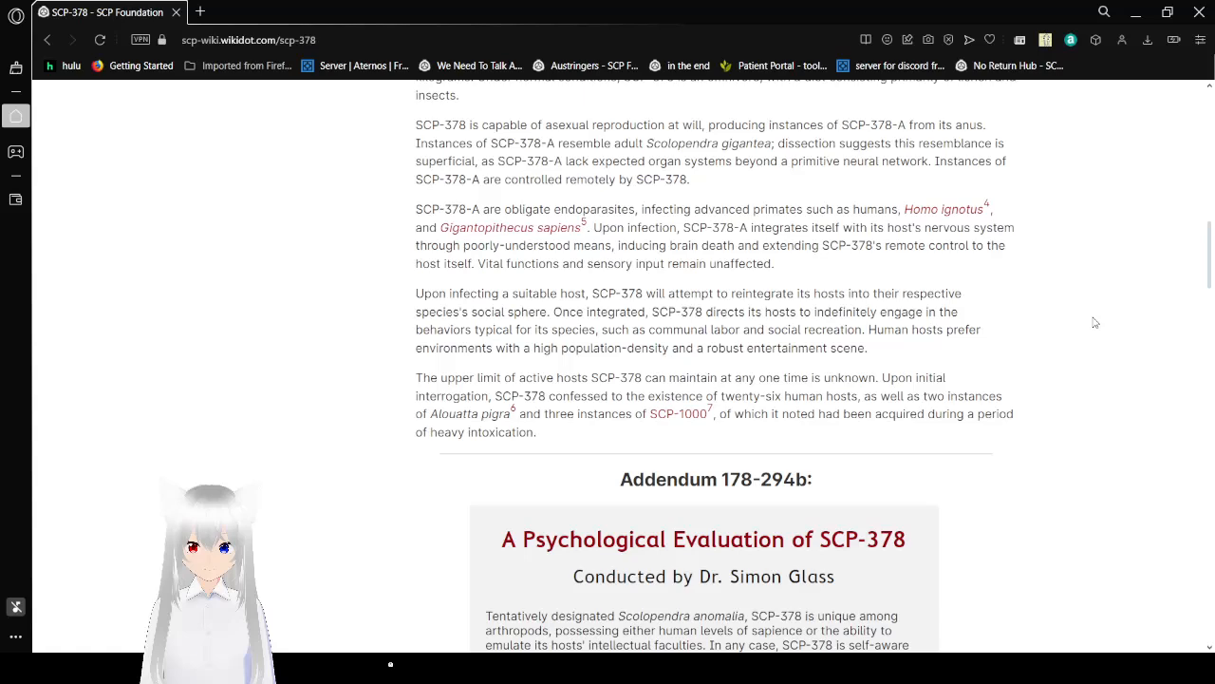
{"action": "scroll", "scroll_direction": "down", "scroll_amount": 3}
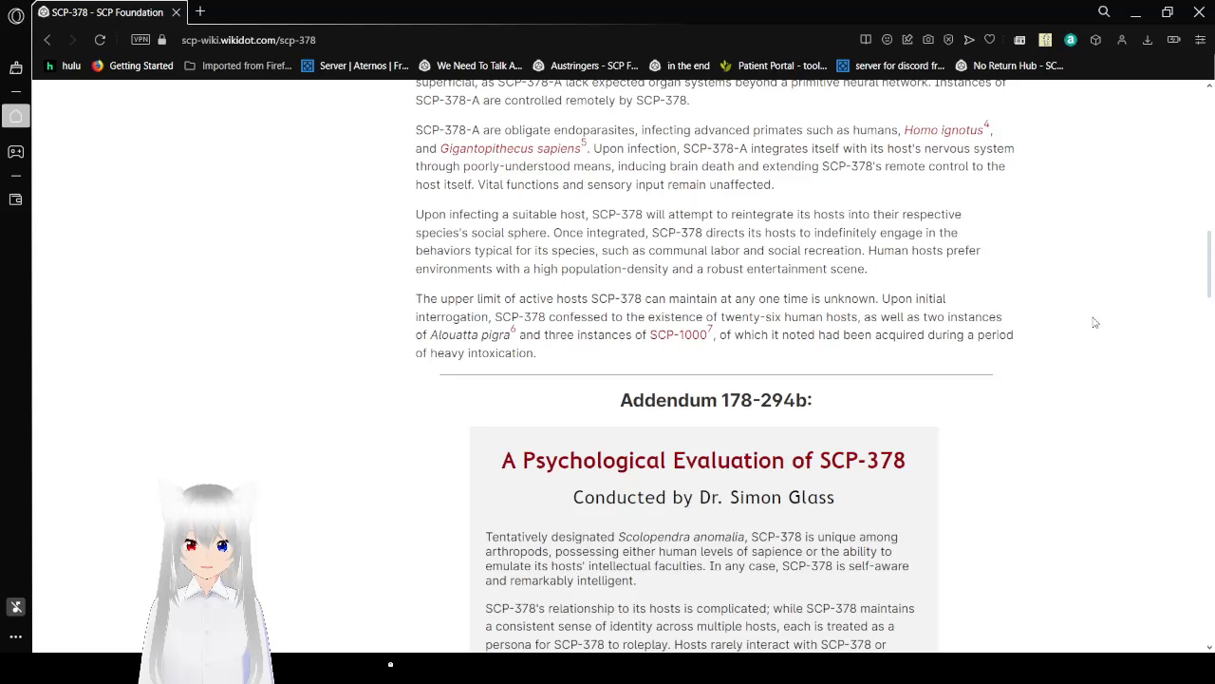
{"action": "scroll", "scroll_direction": "down", "scroll_amount": 3}
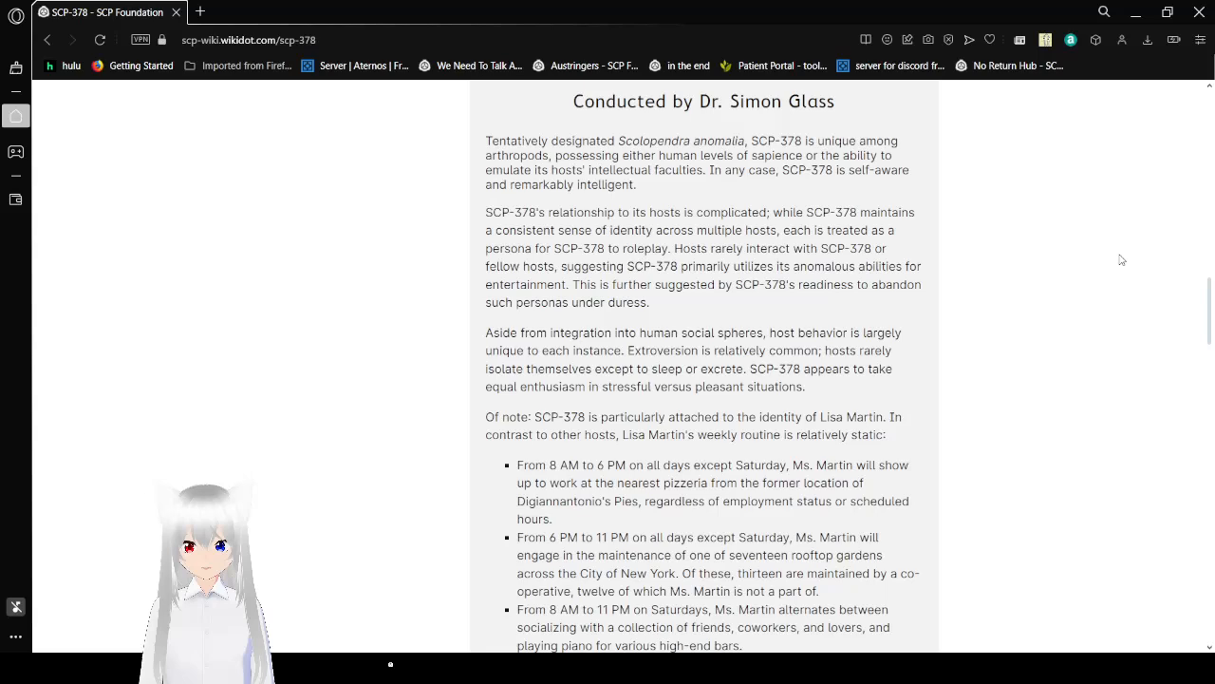
{"action": "scroll", "scroll_direction": "down", "scroll_amount": 3}
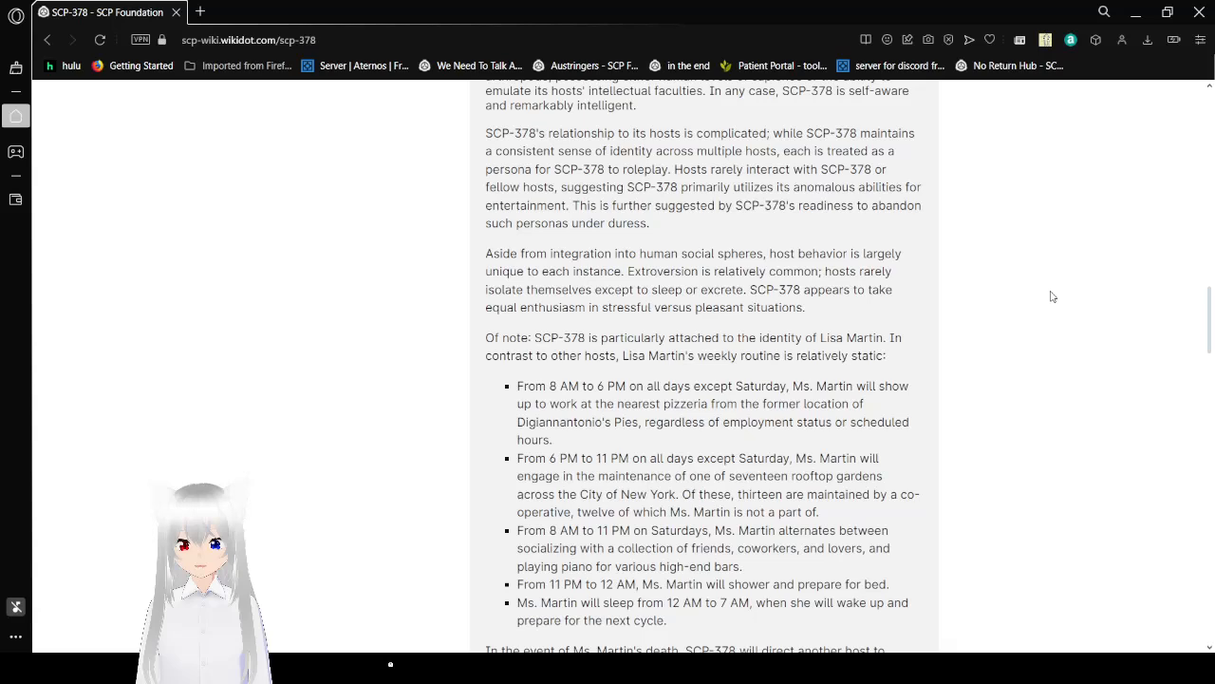
{"action": "scroll", "scroll_direction": "down", "scroll_amount": 3}
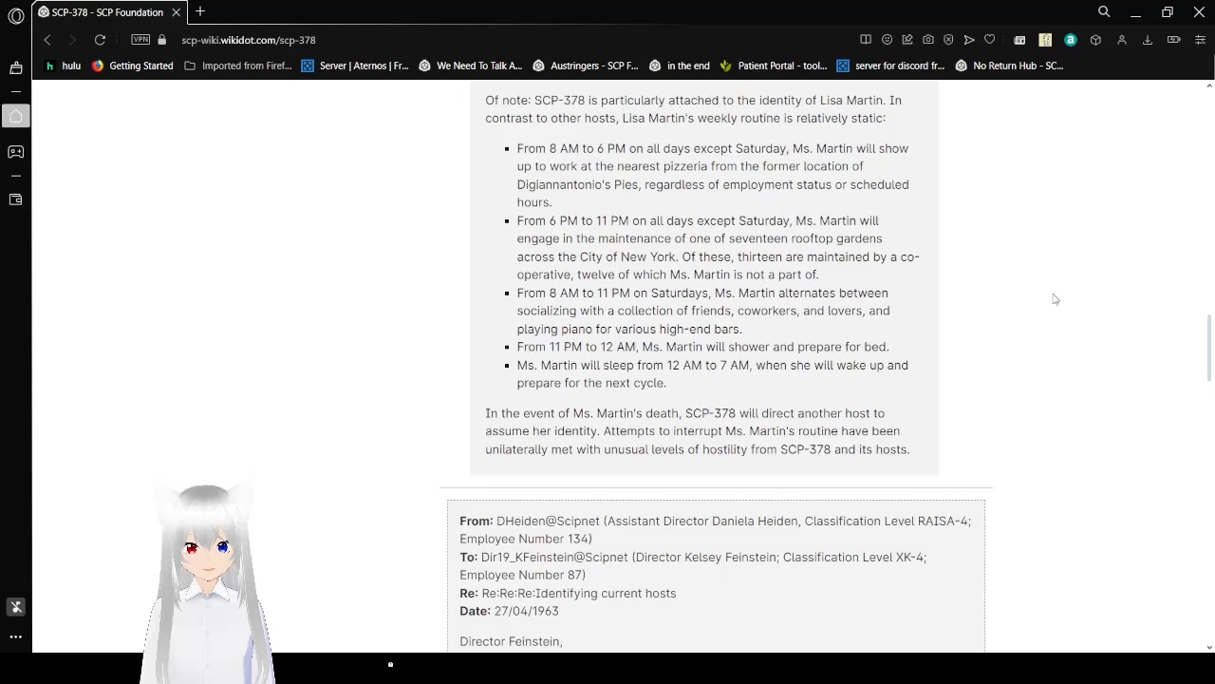
{"action": "scroll", "scroll_direction": "down", "scroll_amount": 3}
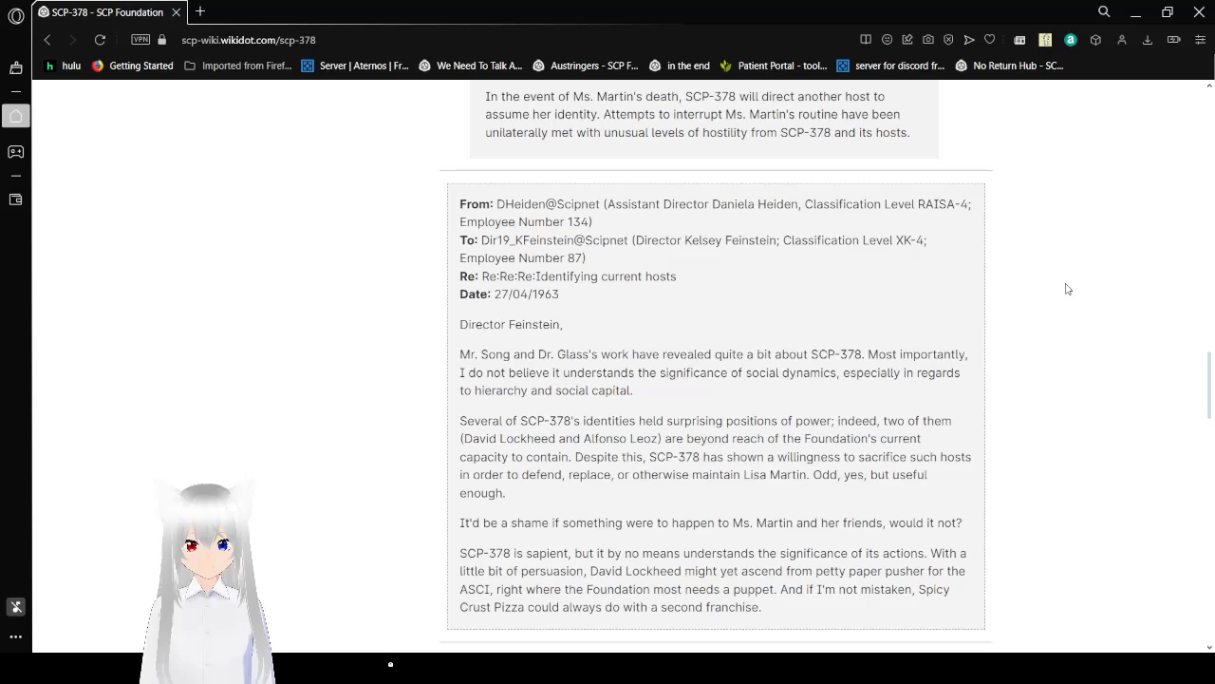
{"action": "scroll", "scroll_direction": "down", "scroll_amount": 3}
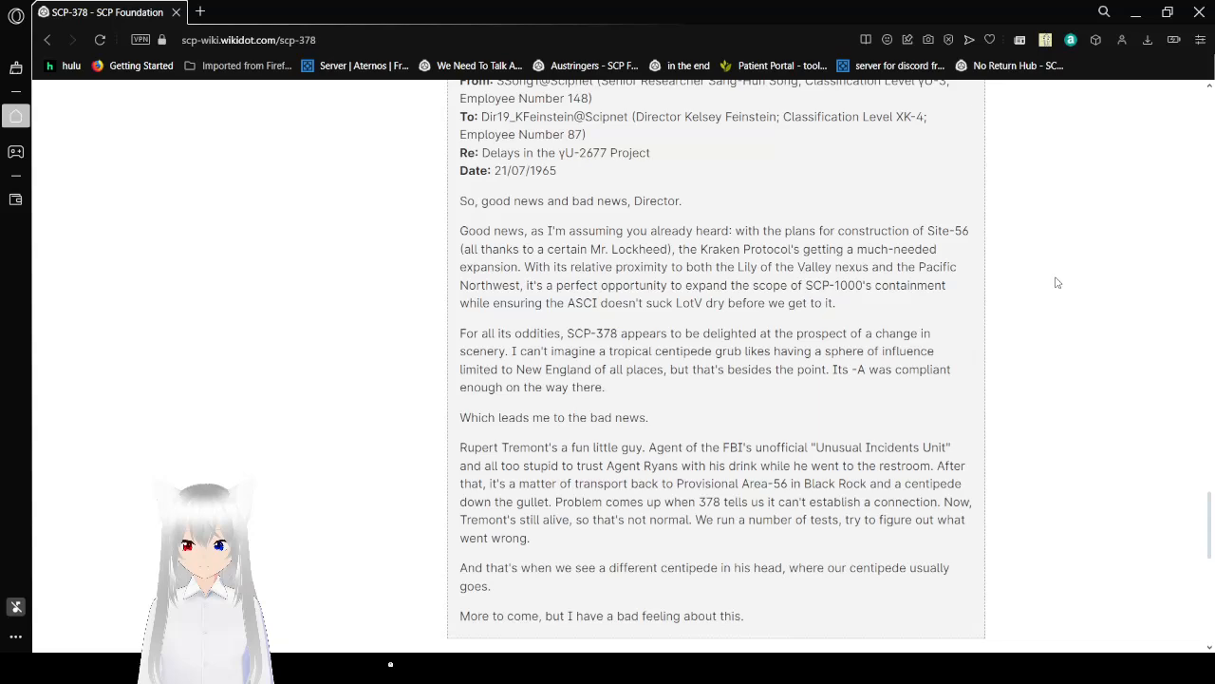
{"action": "scroll", "scroll_direction": "down", "scroll_amount": 3}
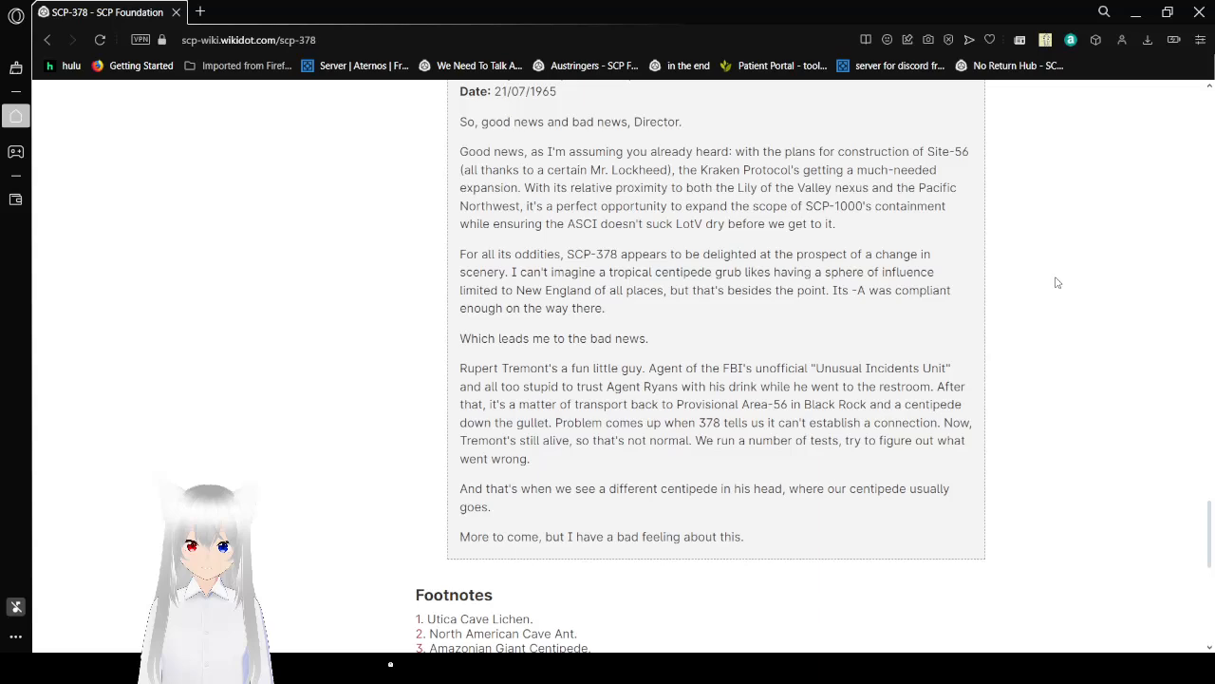
{"action": "scroll", "scroll_direction": "down", "scroll_amount": 3}
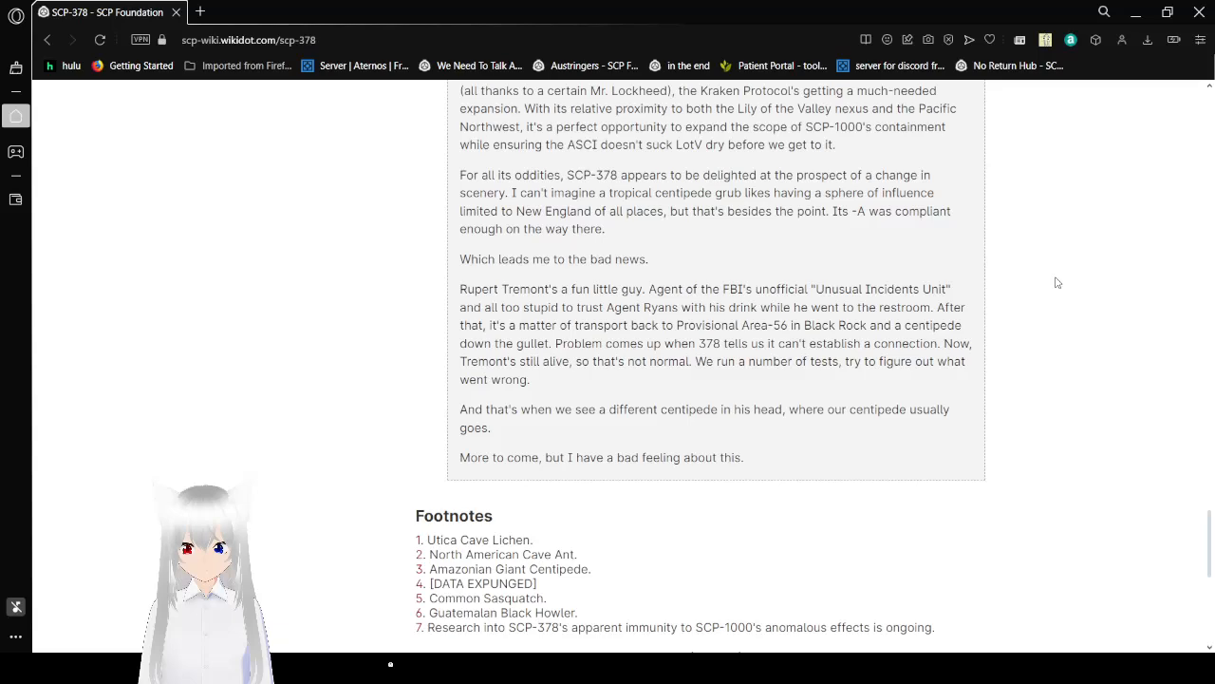
{"action": "scroll", "scroll_direction": "down", "scroll_amount": 3}
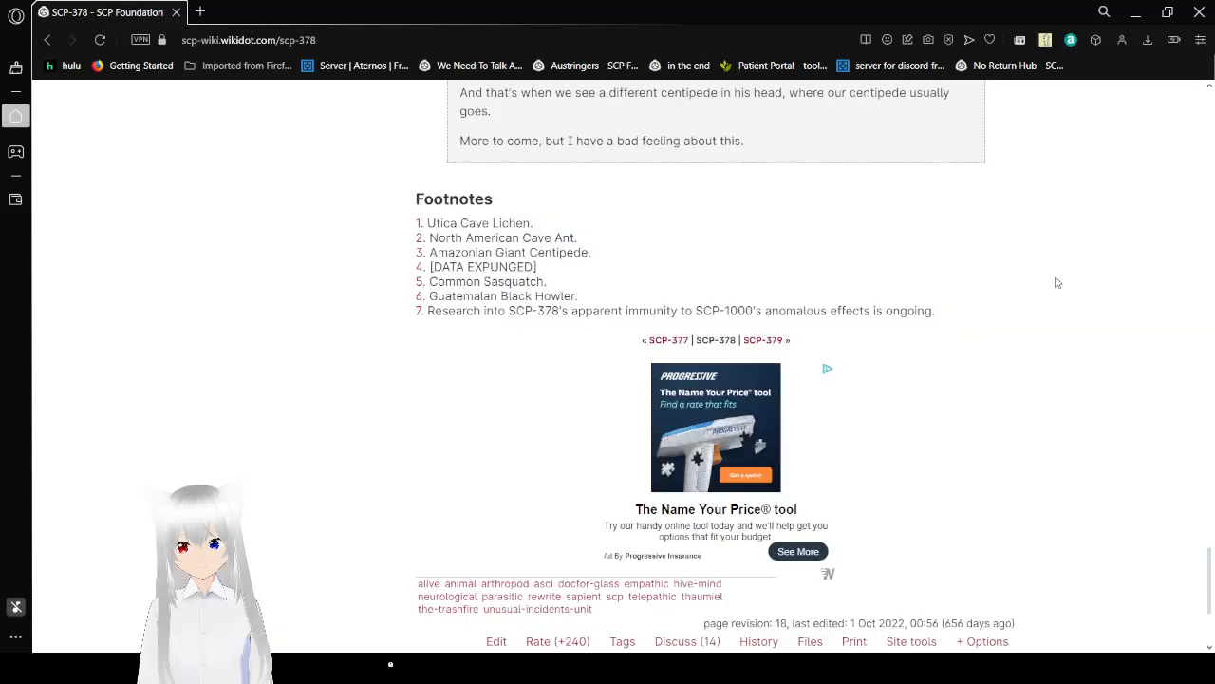